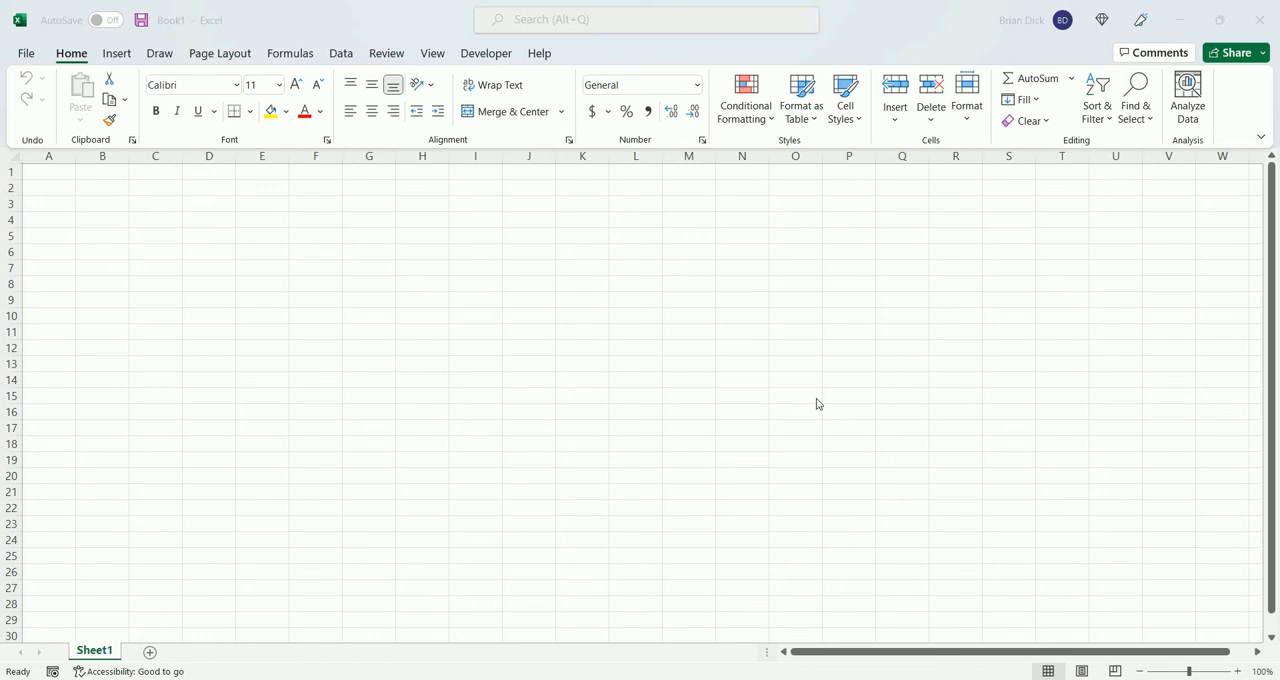
pyautogui.moveTo(537, 146)
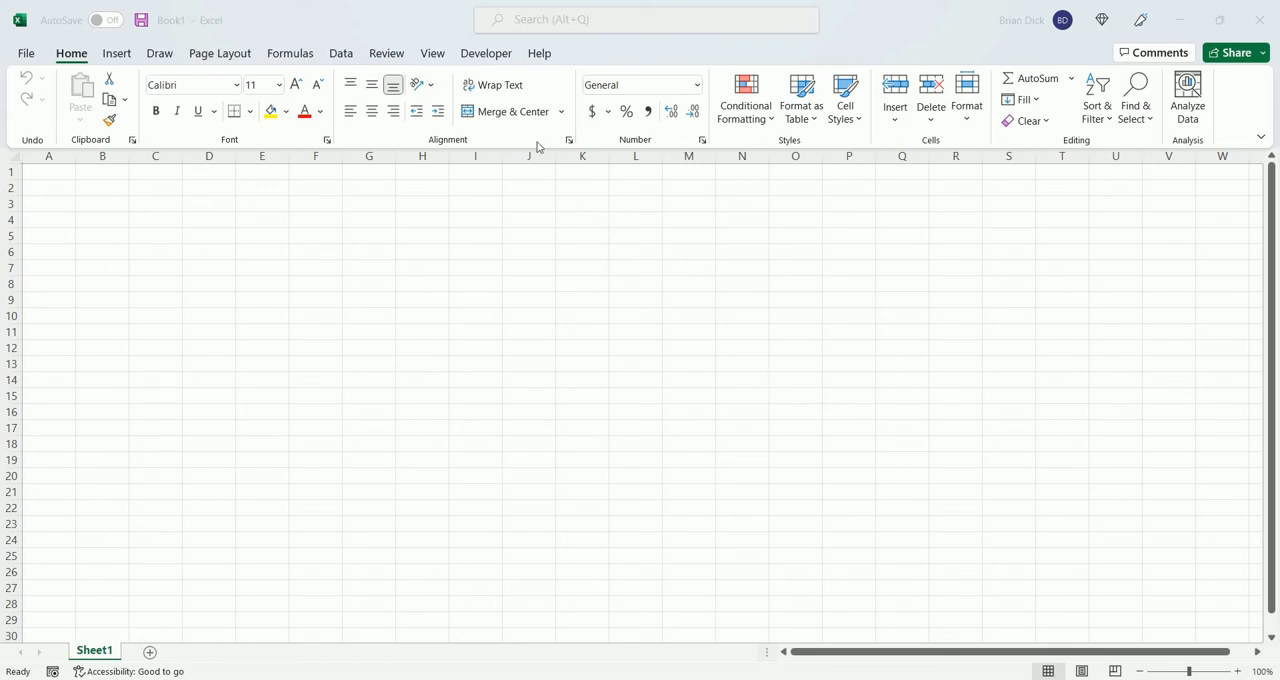
pyautogui.moveTo(902, 172)
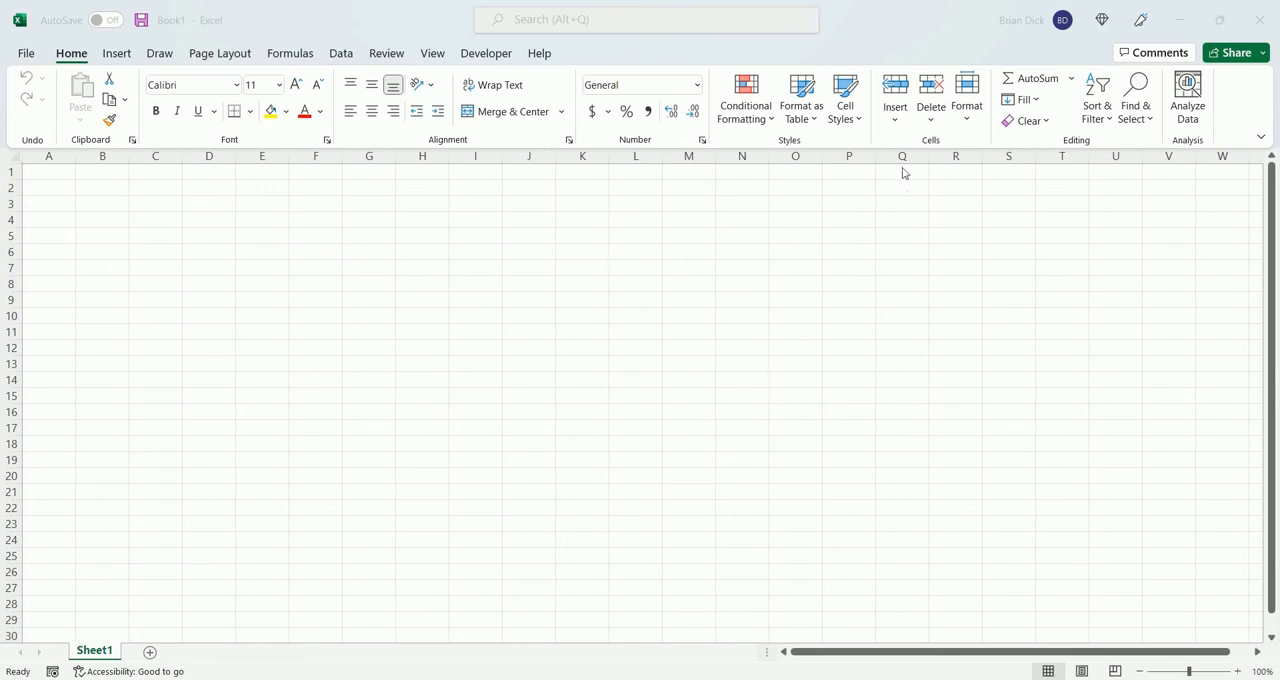
pyautogui.moveTo(765, 119)
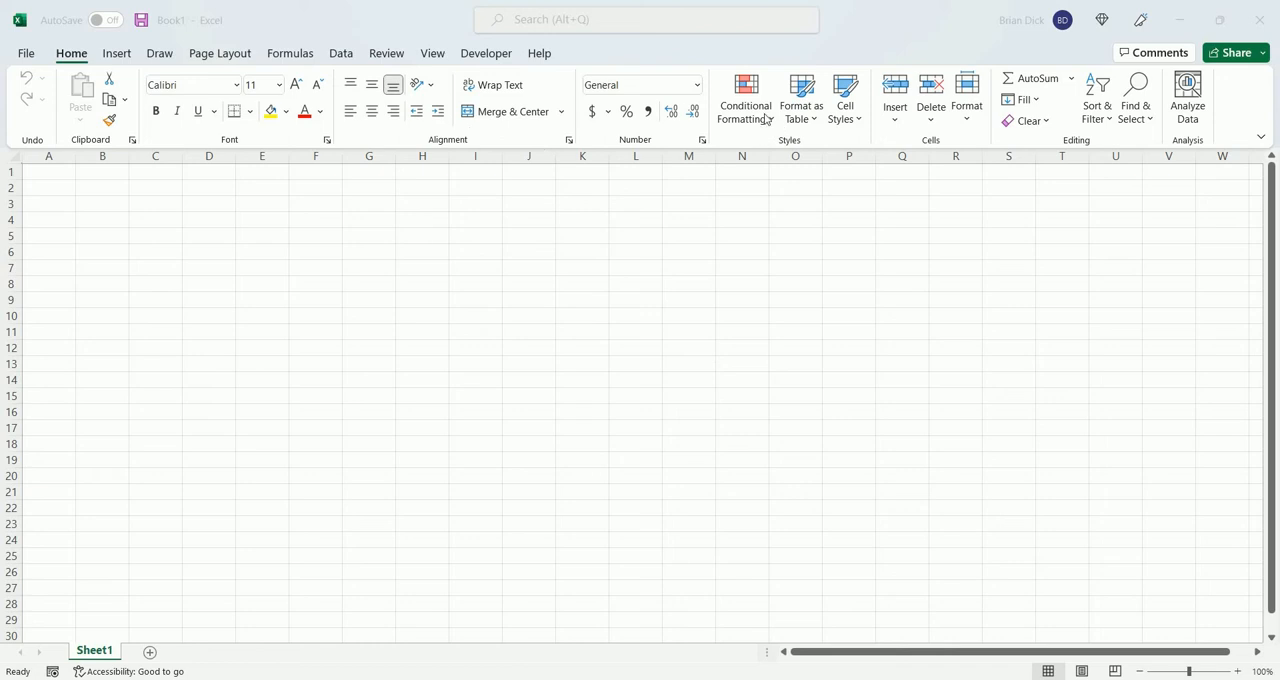
pyautogui.moveTo(562, 120)
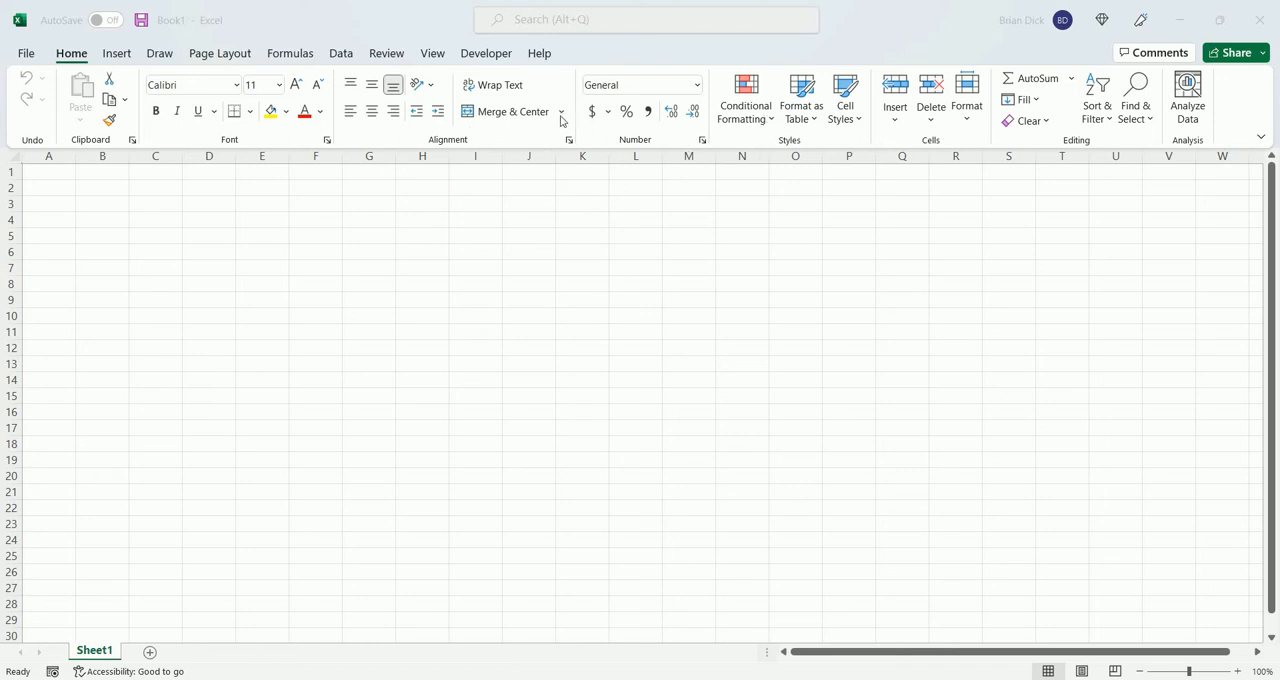
pyautogui.moveTo(416, 58)
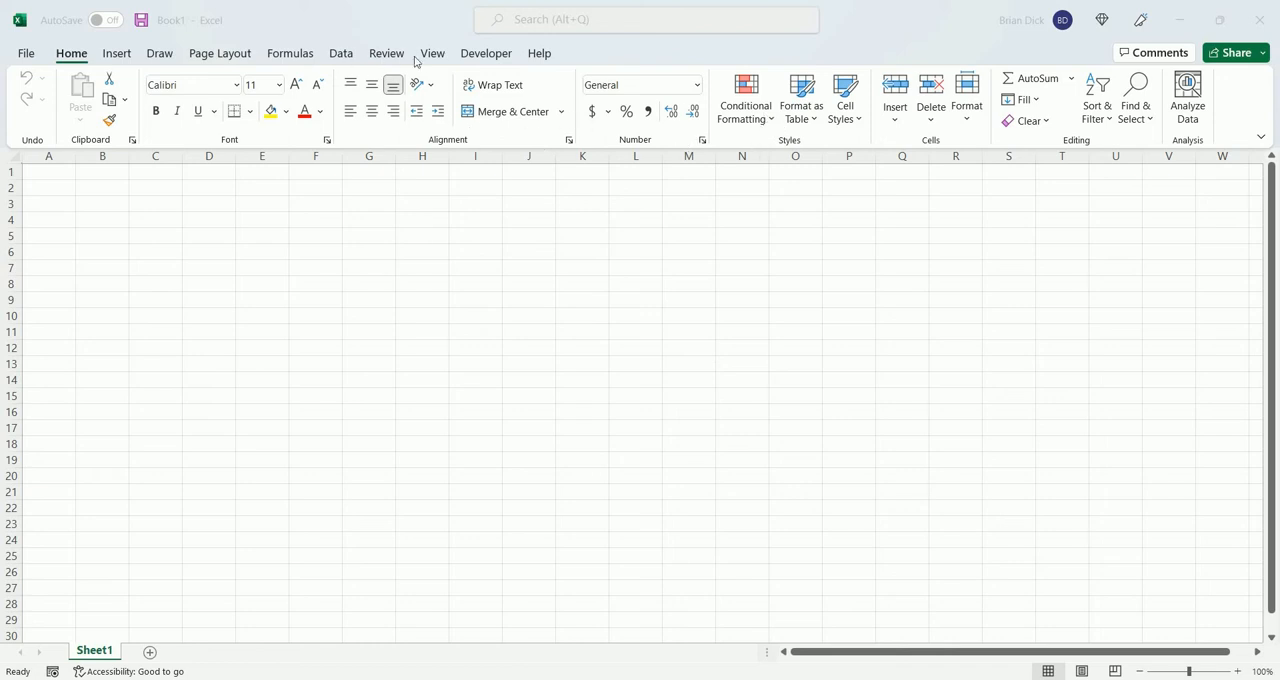
# Turn on the Formula Bar checkbox in the View tab's Show group
pyautogui.click(432, 53)
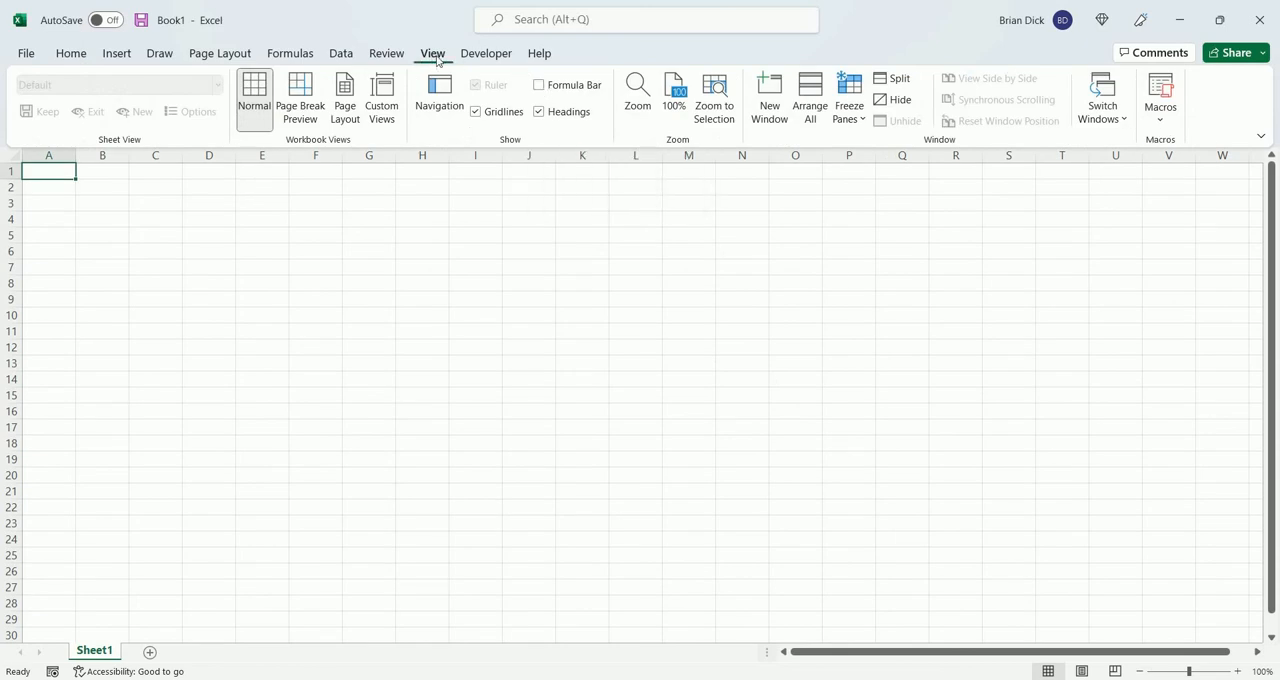
pyautogui.moveTo(540, 90)
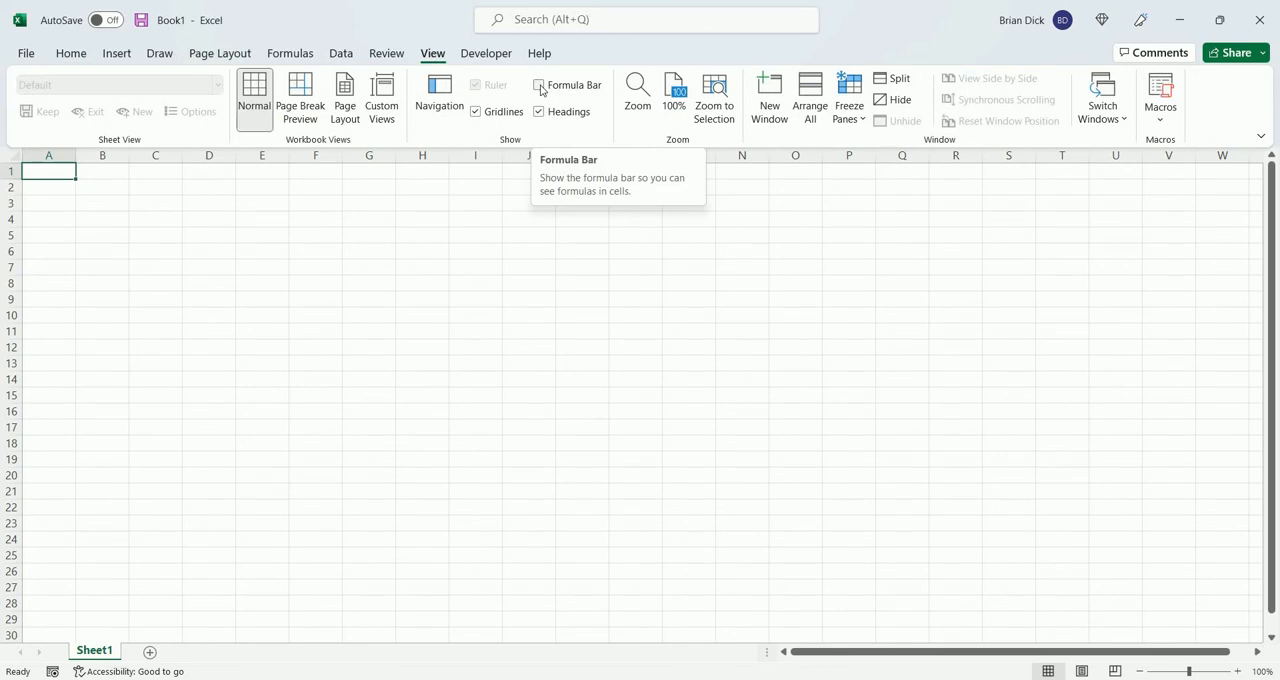
pyautogui.click(539, 85)
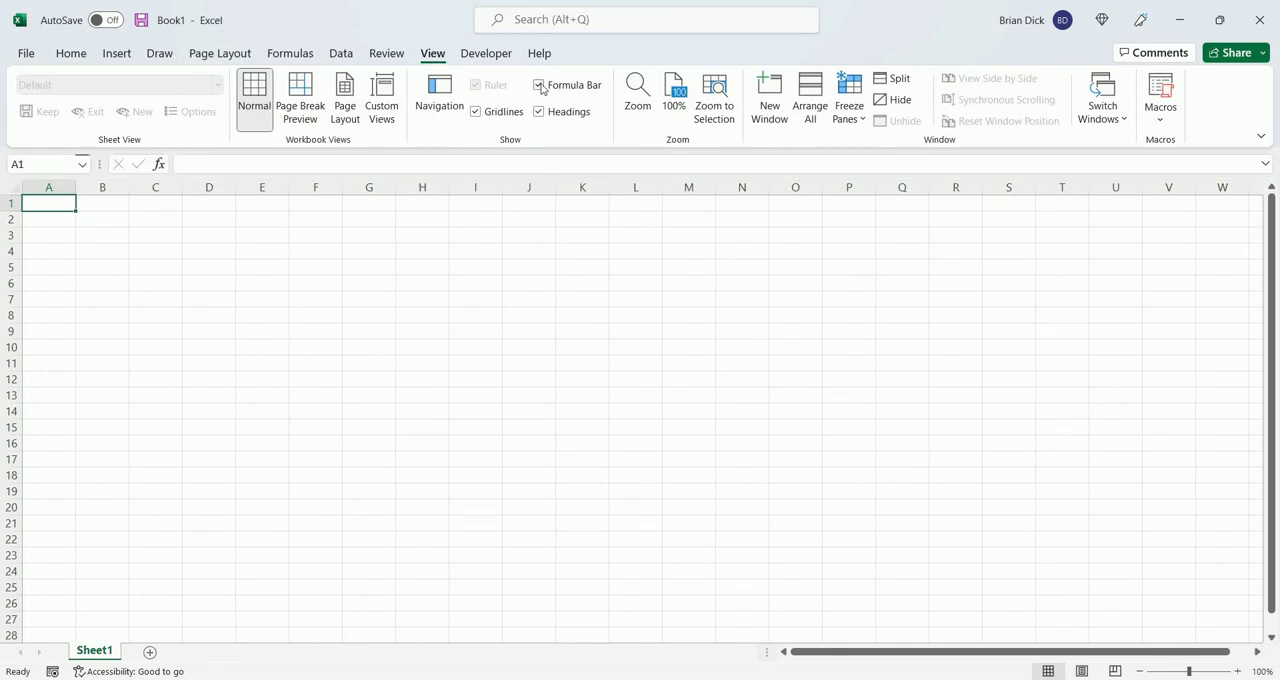
# Untick Formula Bar on the View tab to hide the formula bar
pyautogui.click(539, 84)
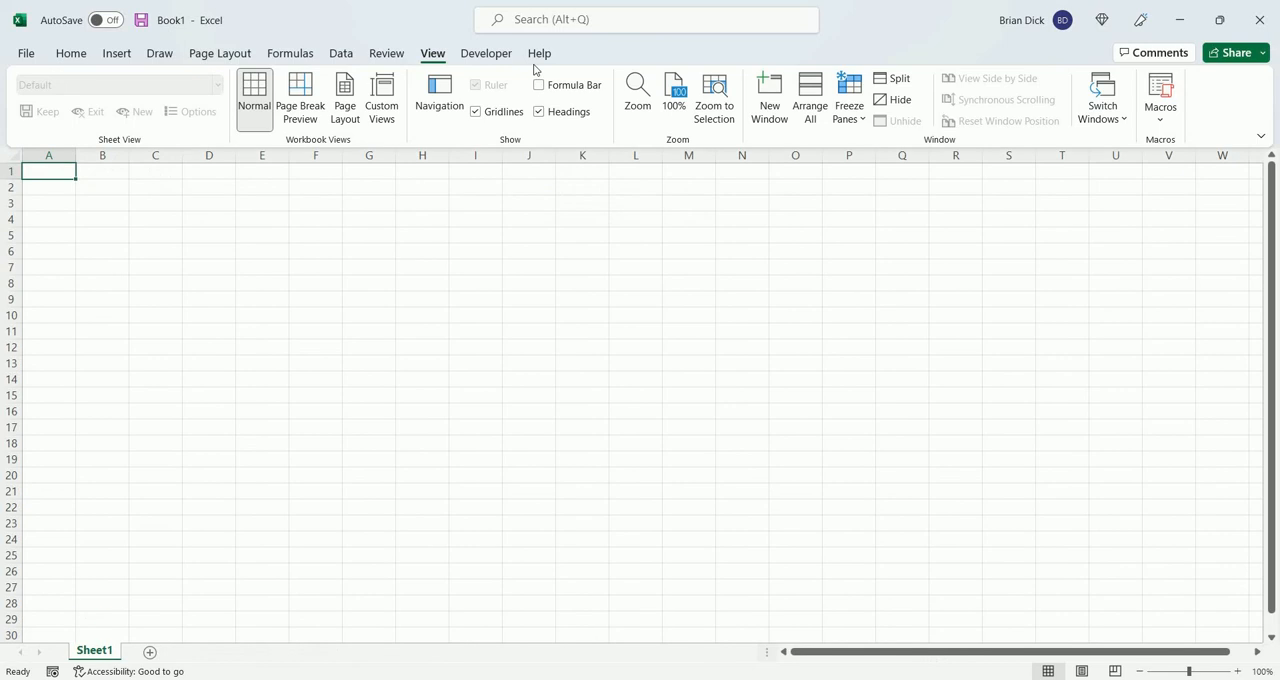
pyautogui.moveTo(82, 60)
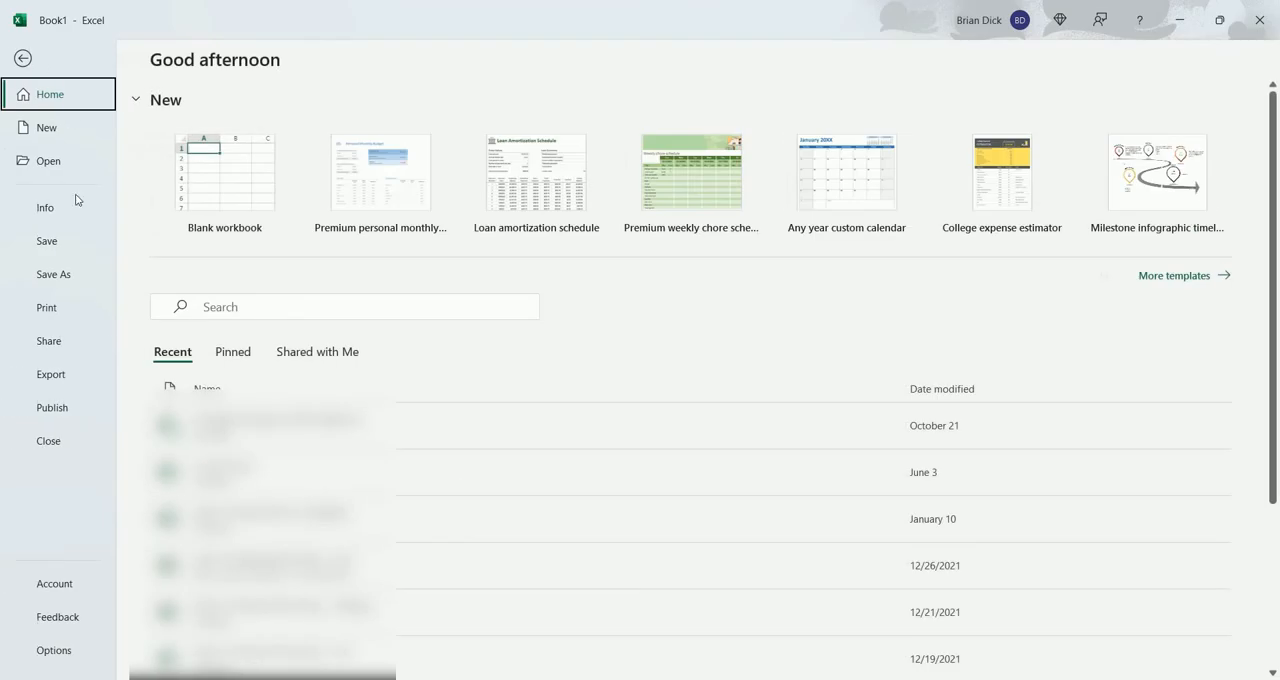
pyautogui.moveTo(66, 656)
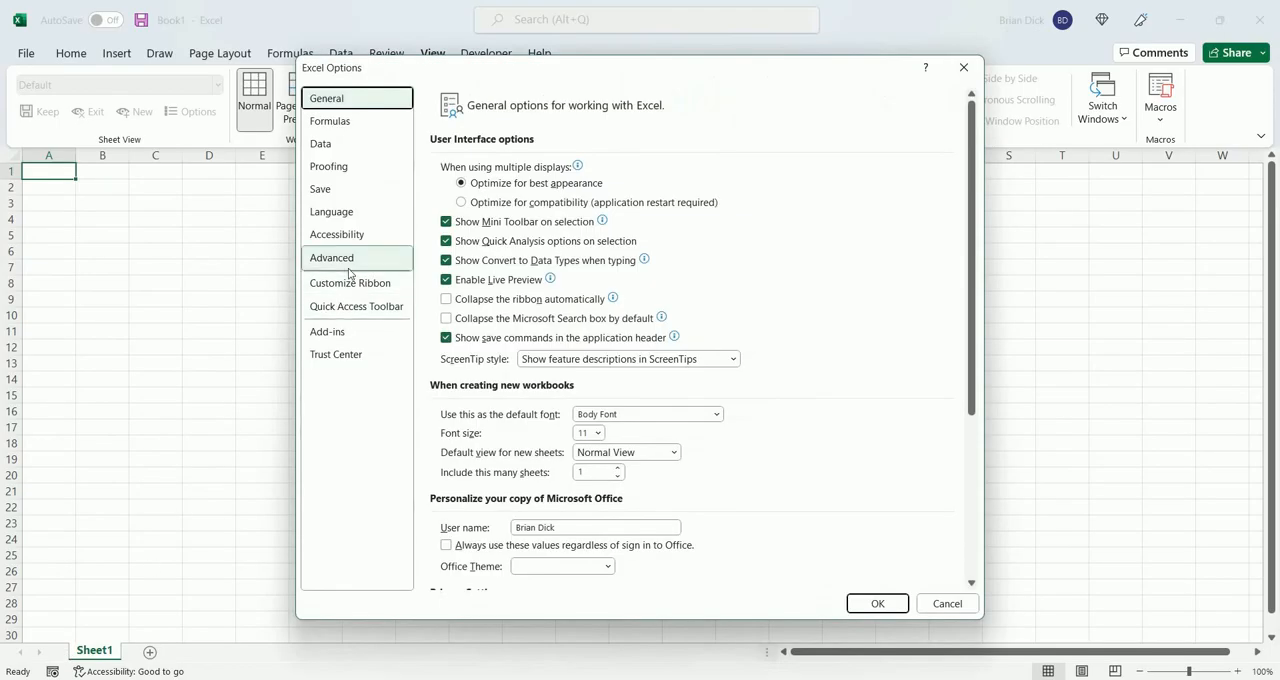
# Open Advanced in Excel Options and scroll down toward the Display section
pyautogui.click(331, 257)
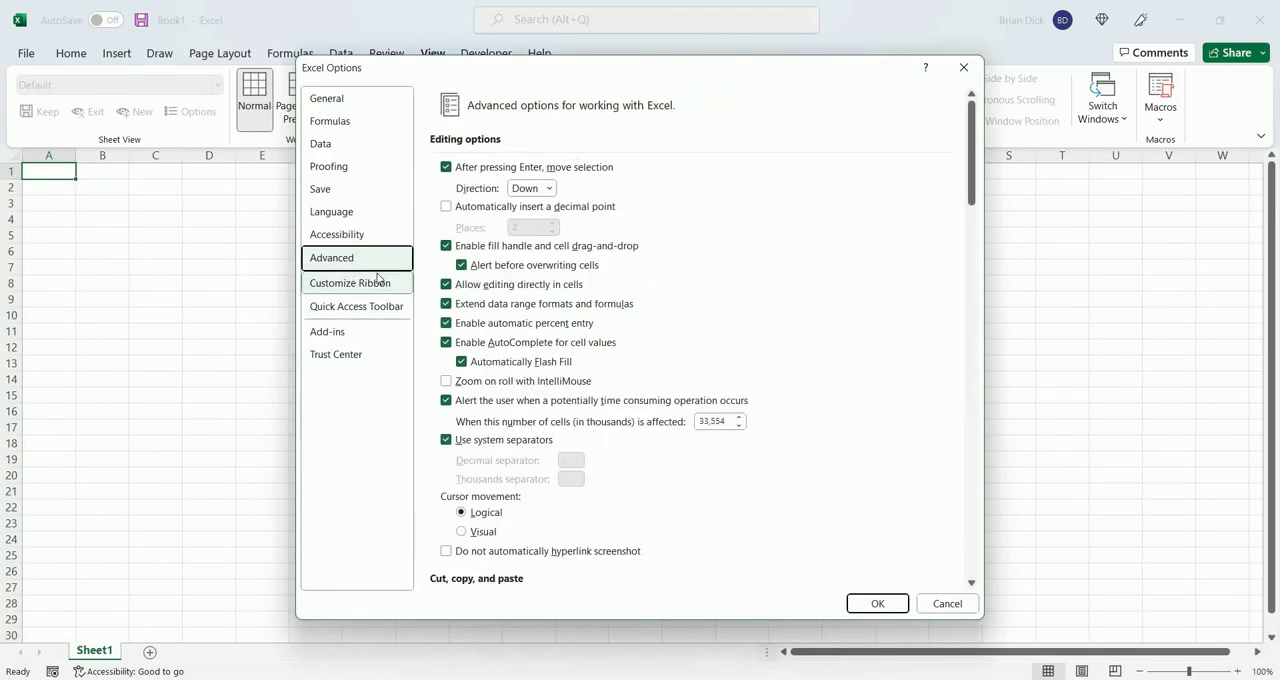
pyautogui.scroll(-3)
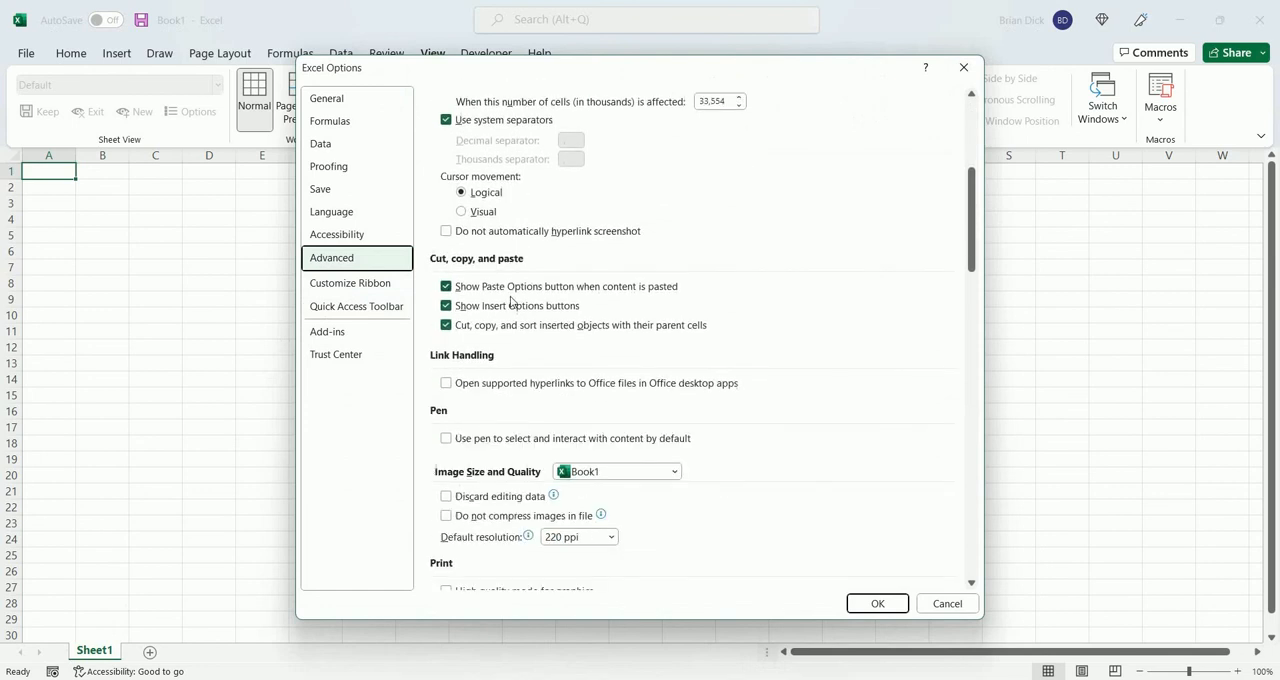
pyautogui.scroll(-3)
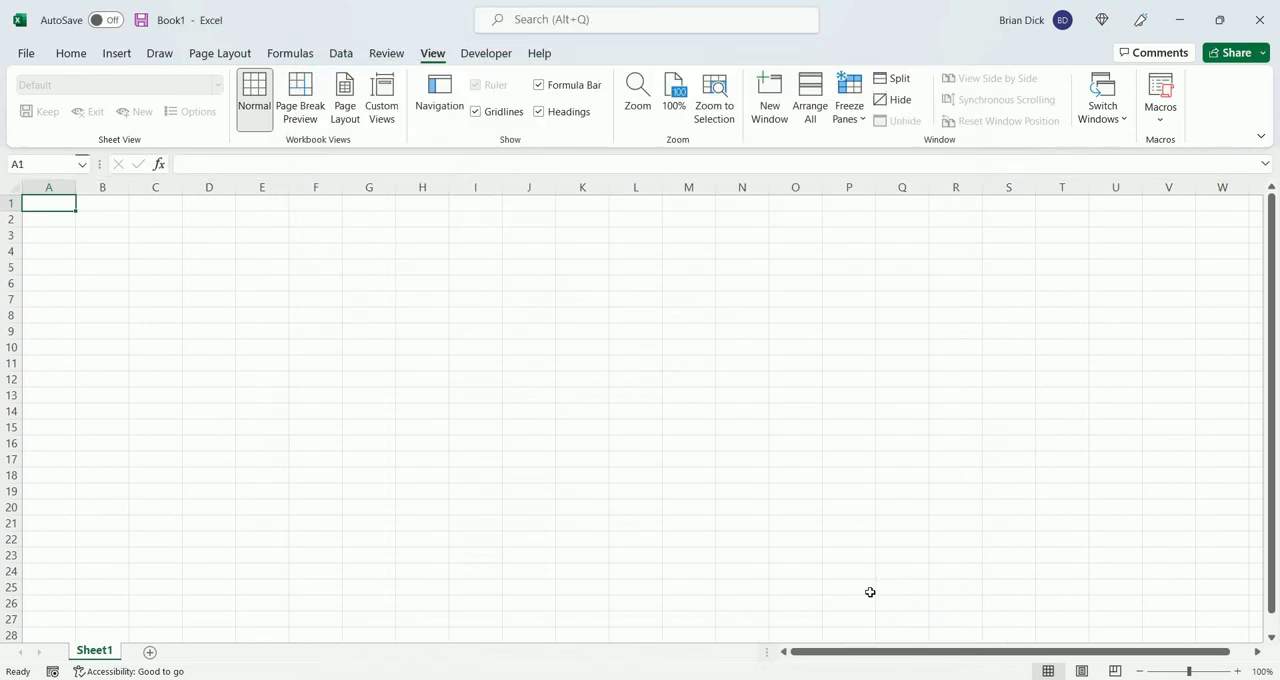
pyautogui.moveTo(398, 165)
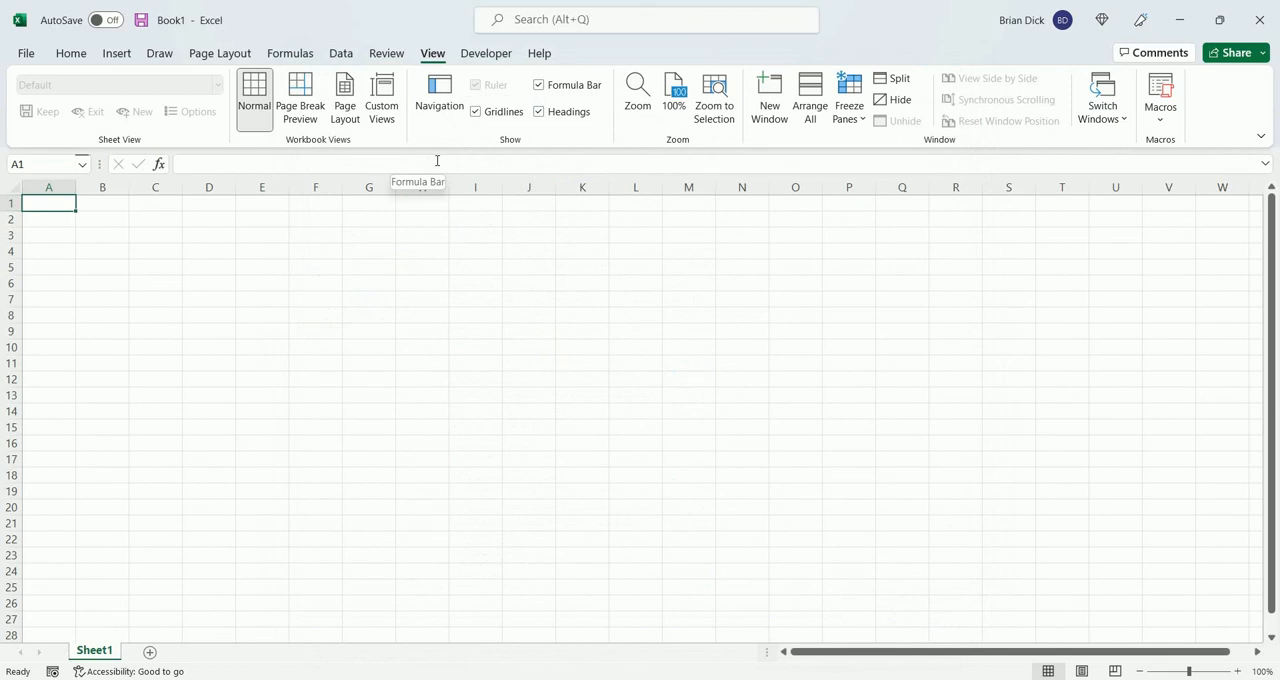
pyautogui.moveTo(537, 328)
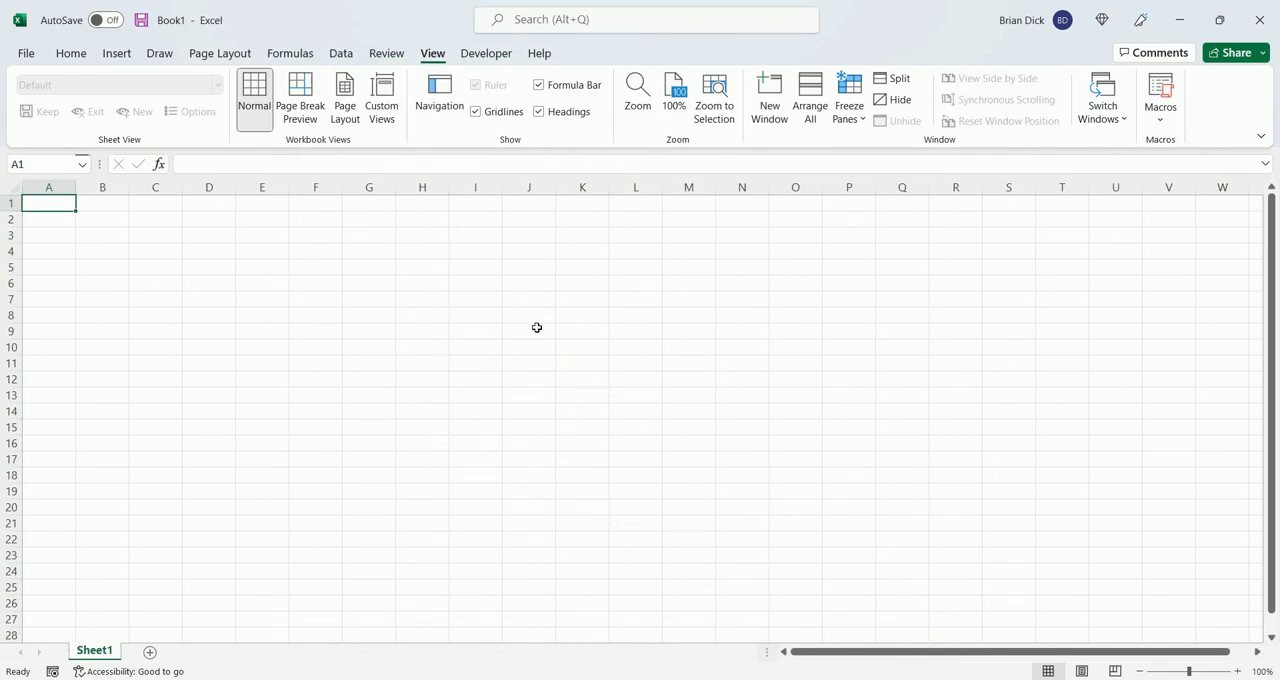
pyautogui.moveTo(497, 253)
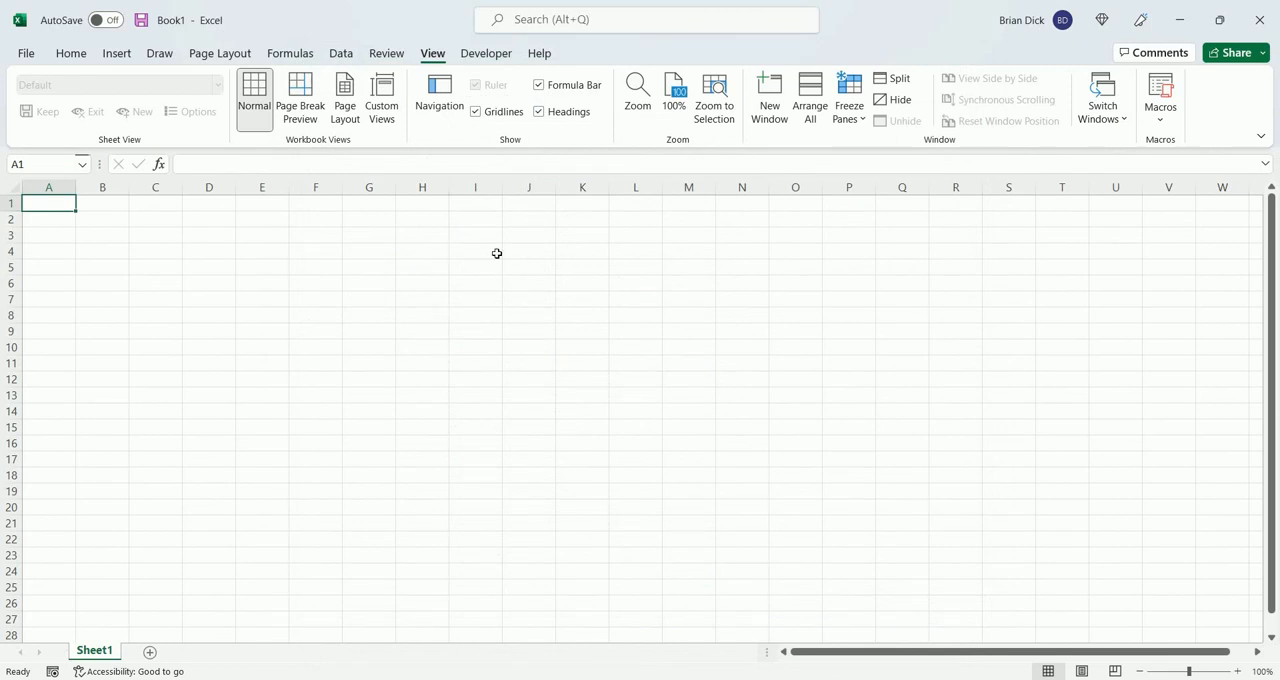
pyautogui.moveTo(409, 26)
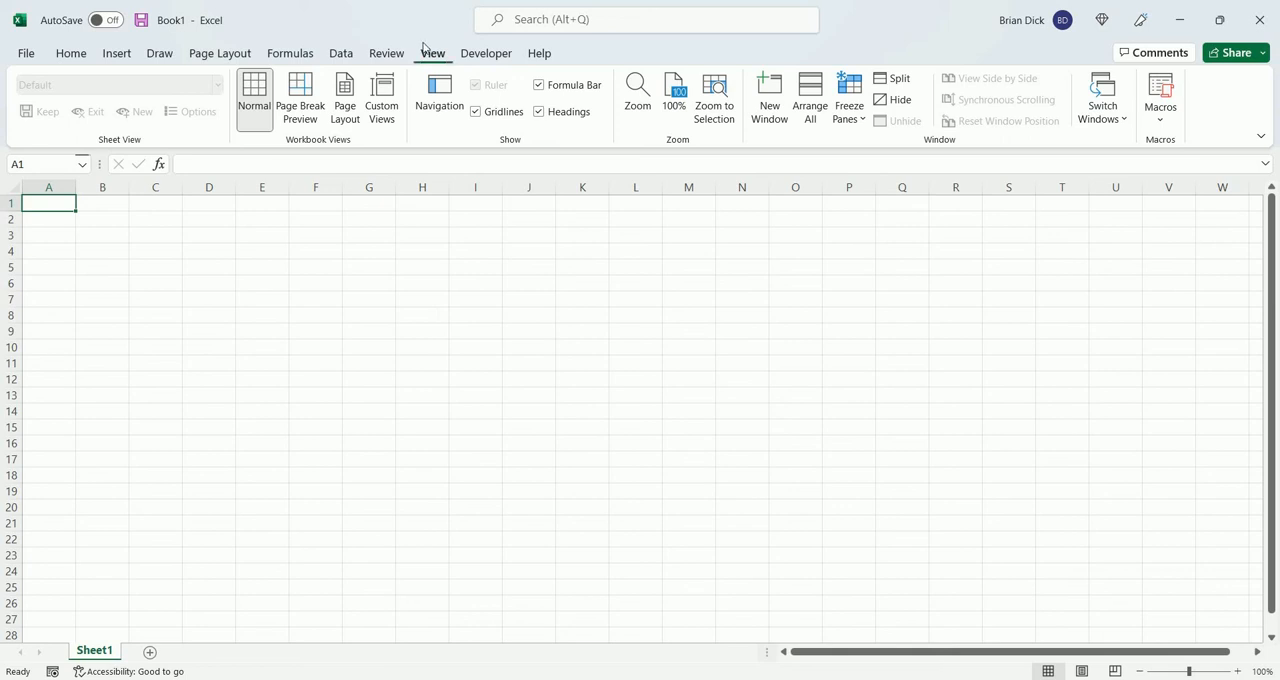
pyautogui.moveTo(175, 146)
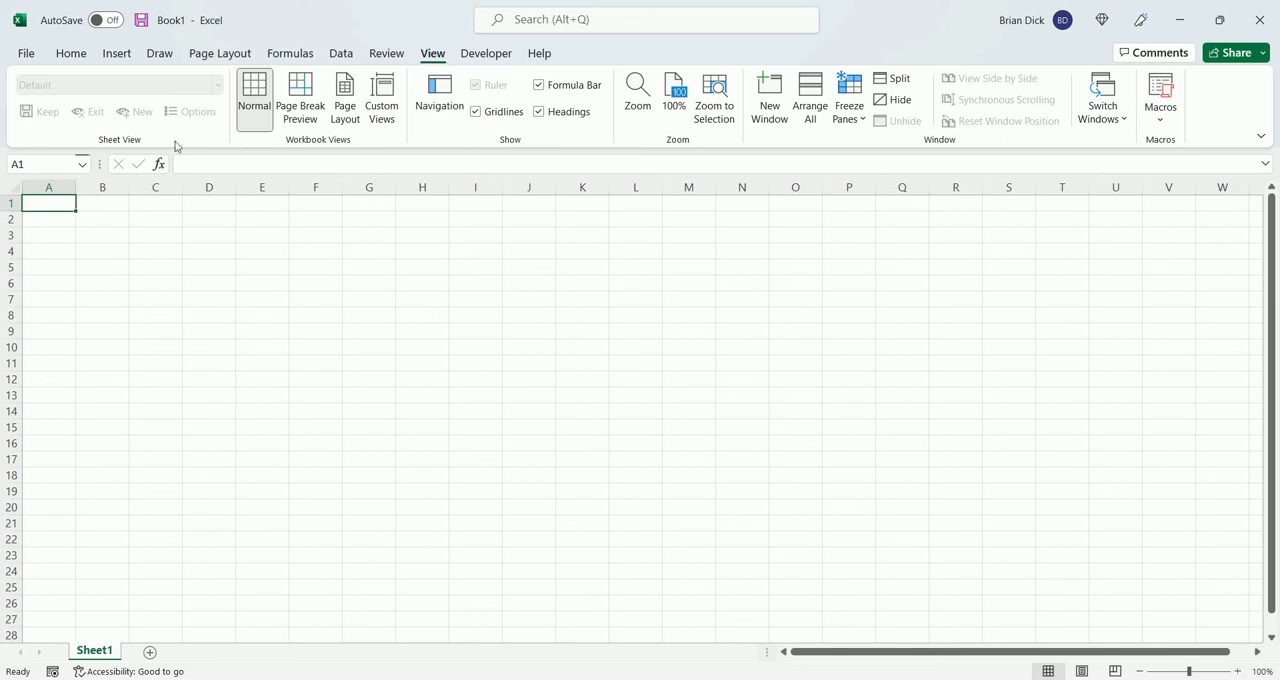
pyautogui.moveTo(45, 53)
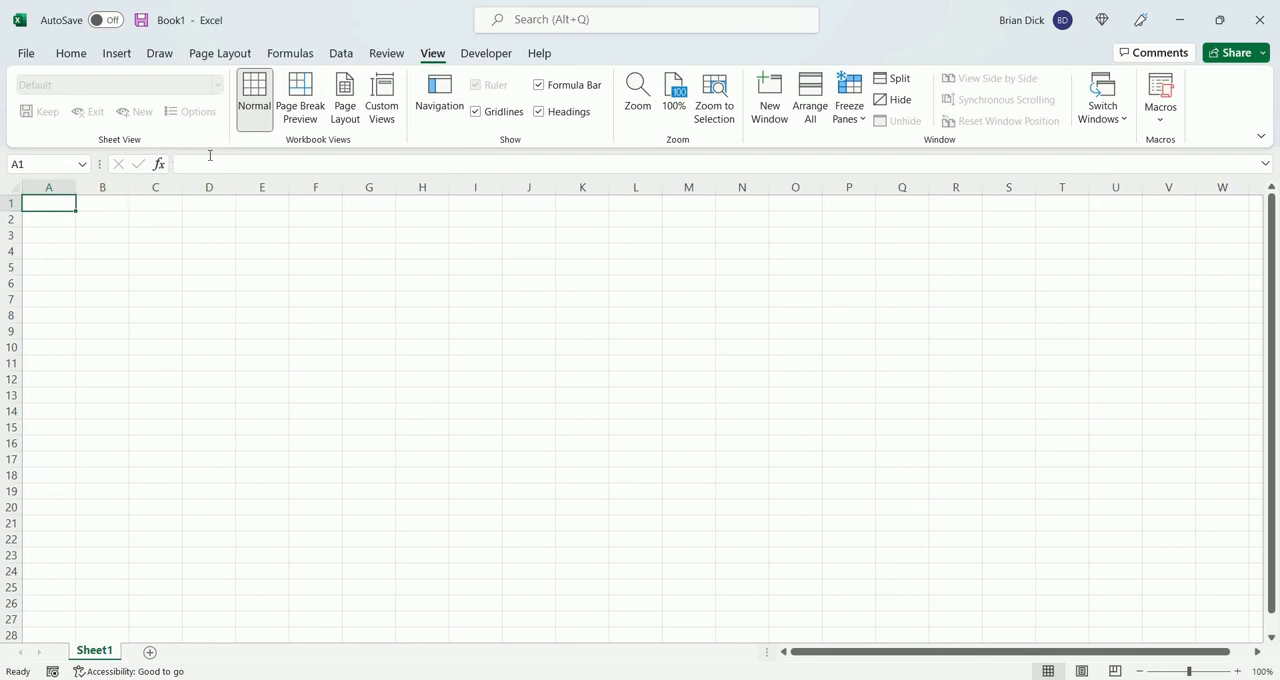
pyautogui.moveTo(433, 53)
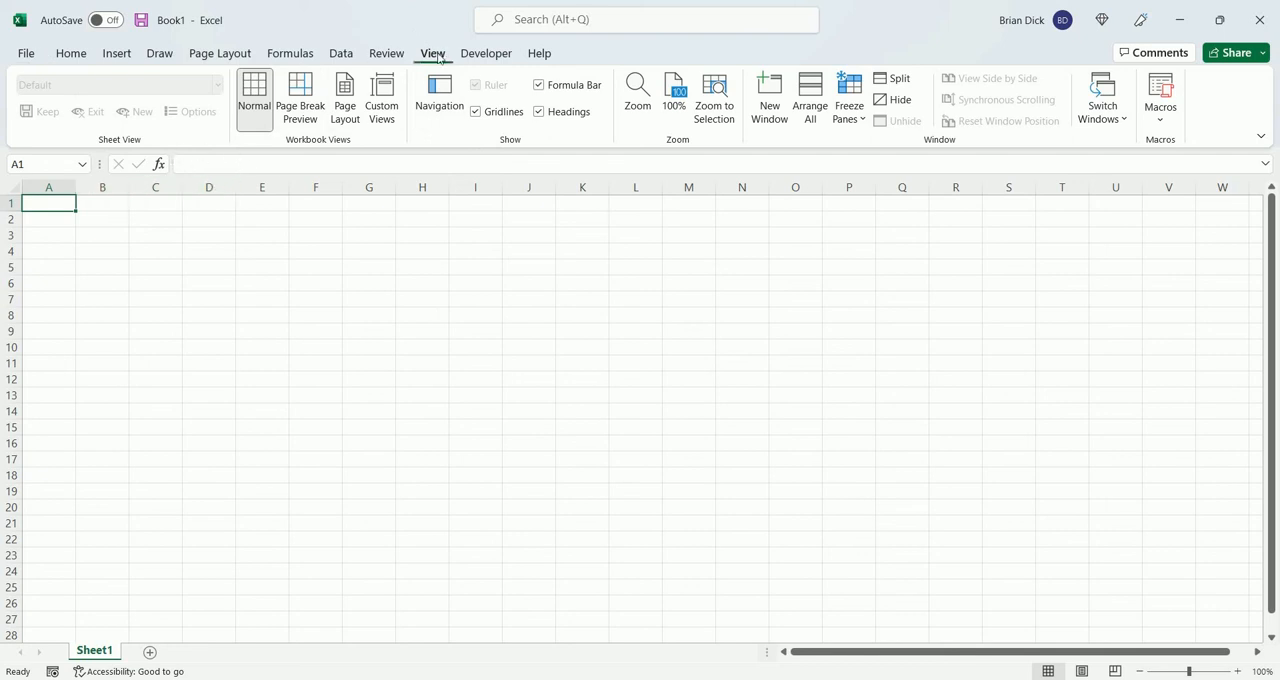
pyautogui.moveTo(738, 239)
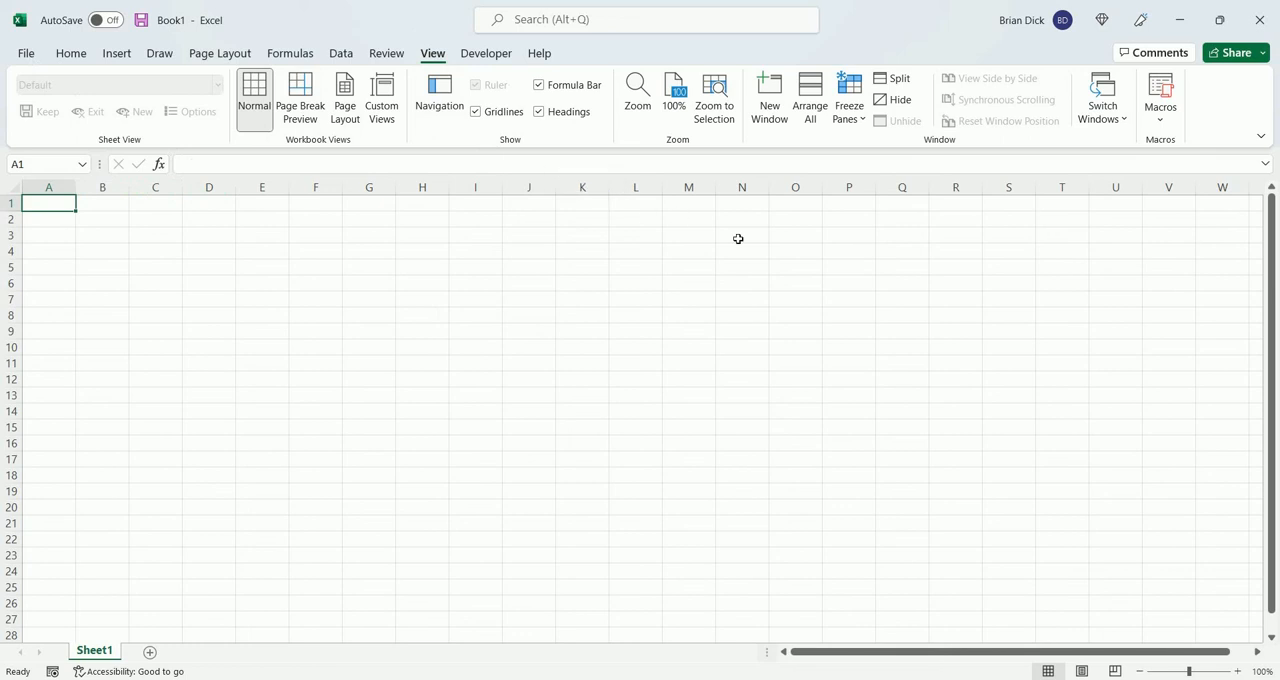
pyautogui.moveTo(827, 280)
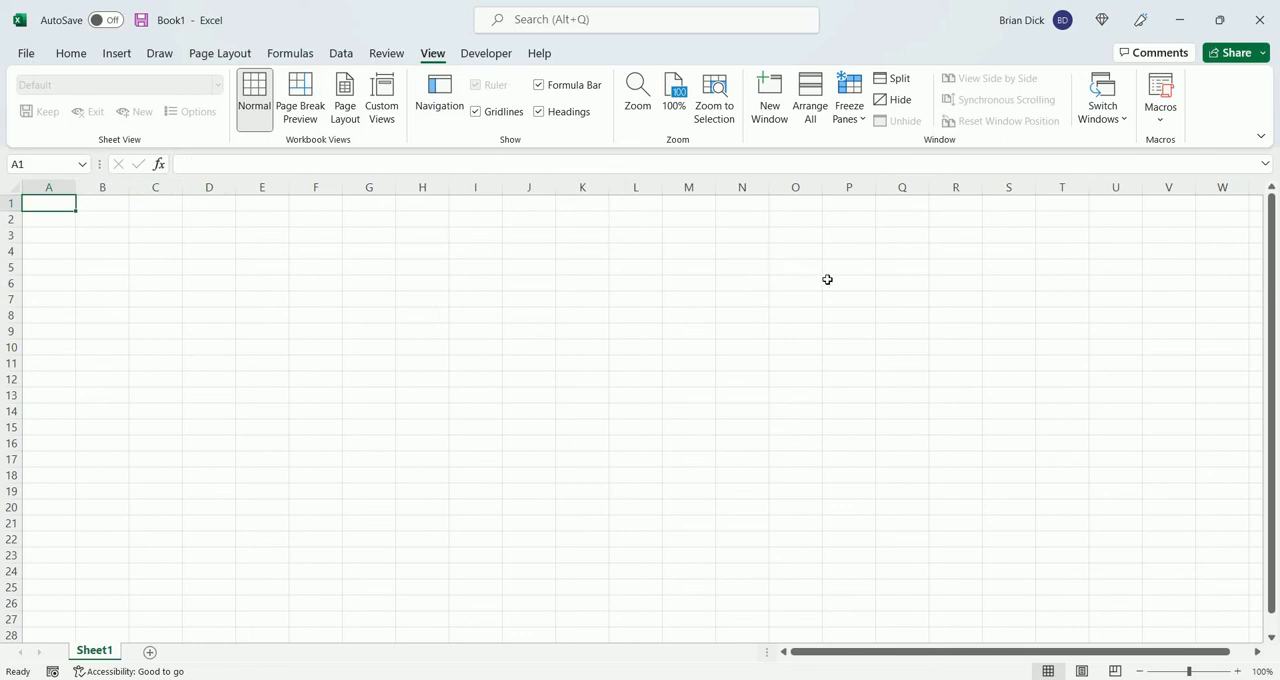
pyautogui.moveTo(961, 433)
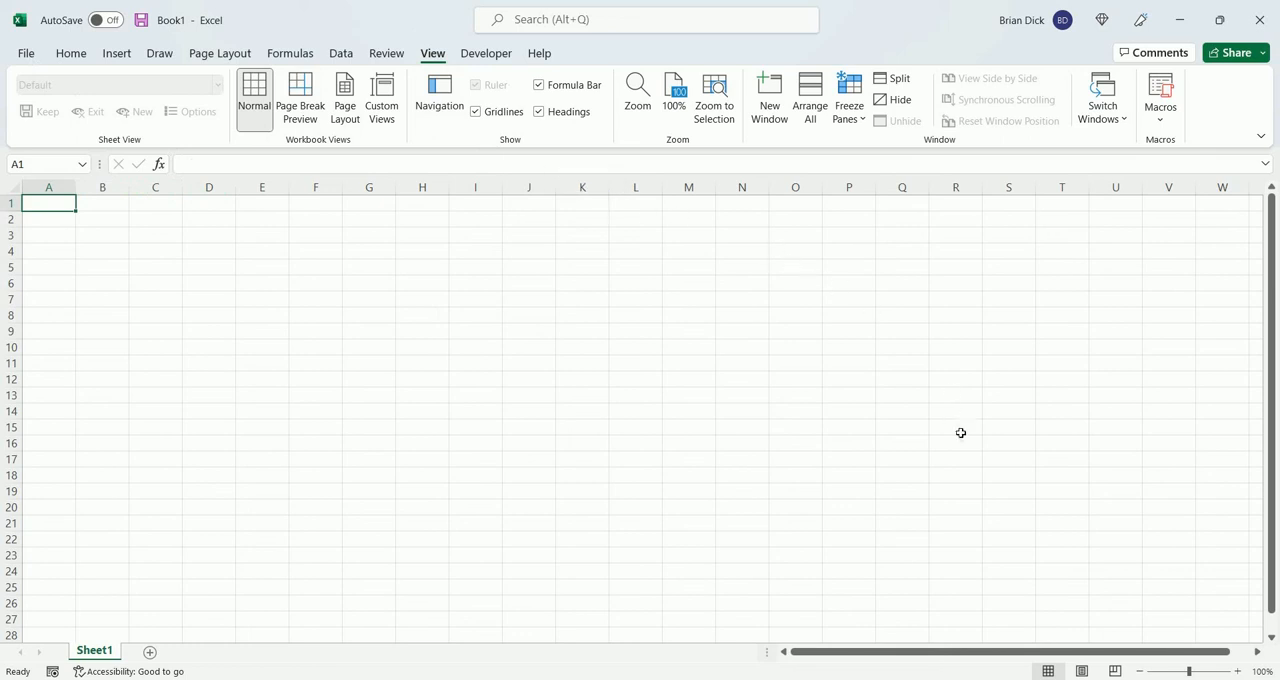